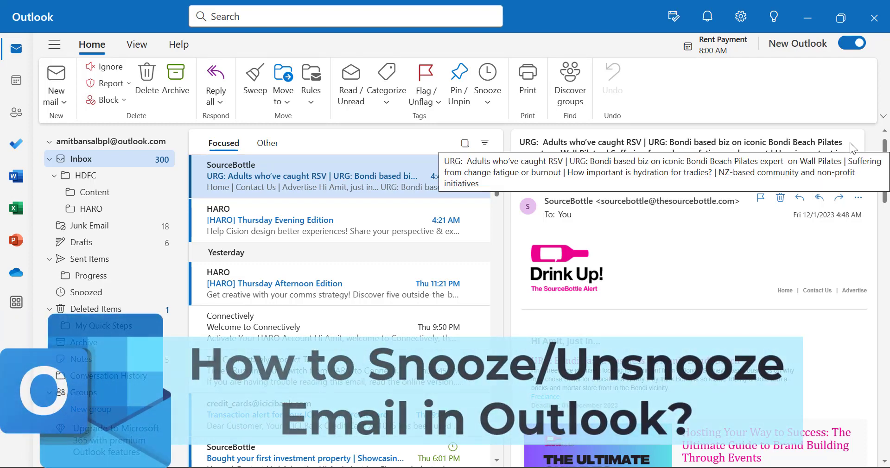
{"action": "mouse_move", "coordinate": [826, 91]}
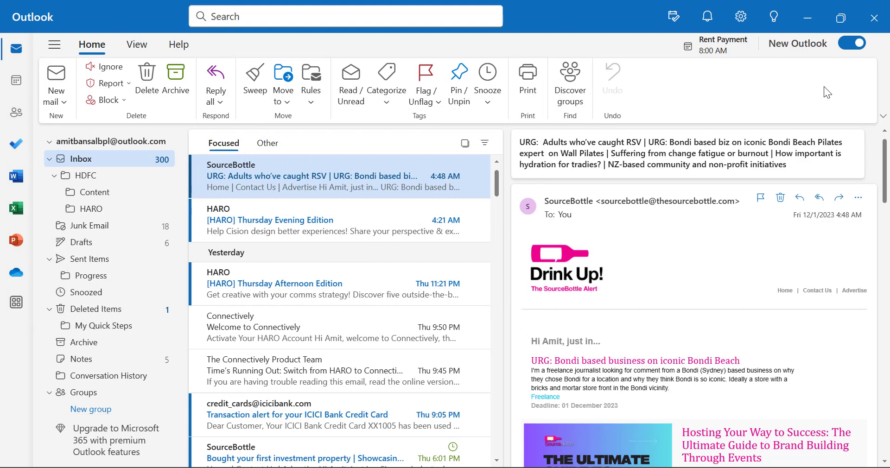
{"action": "mouse_move", "coordinate": [235, 268]}
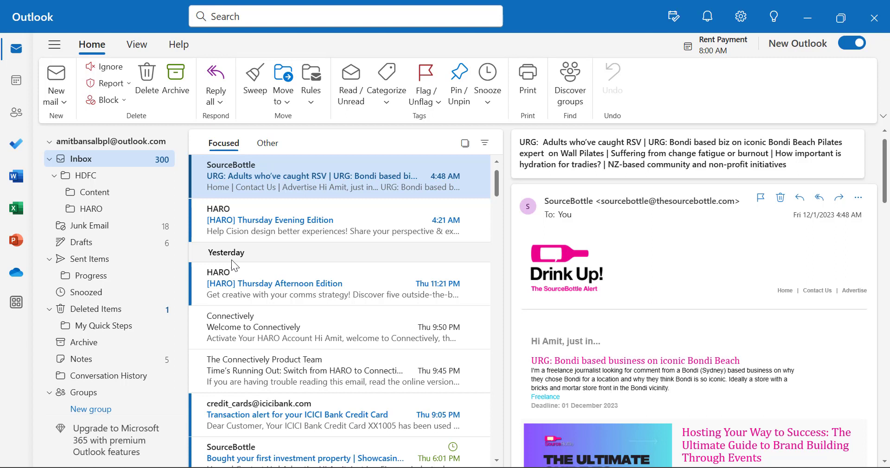
{"action": "mouse_move", "coordinate": [711, 103]}
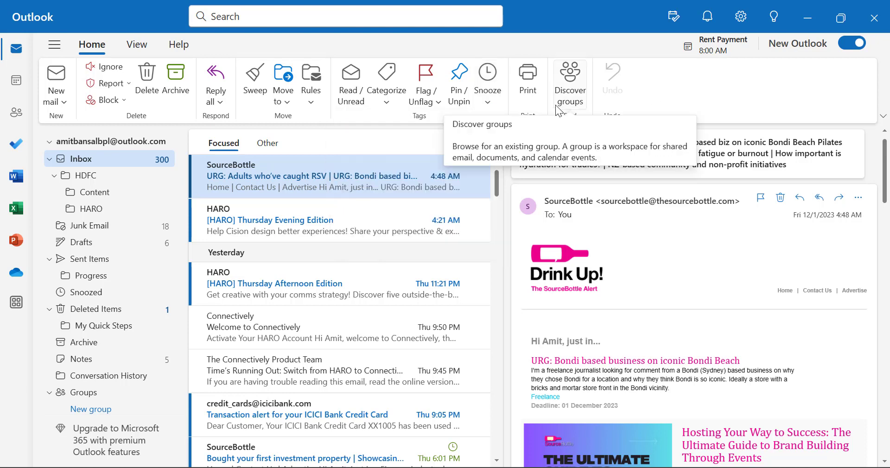
Step: Show the Snooze time options for the selected SourceBottle email
{"action": "left_click", "coordinate": [487, 82]}
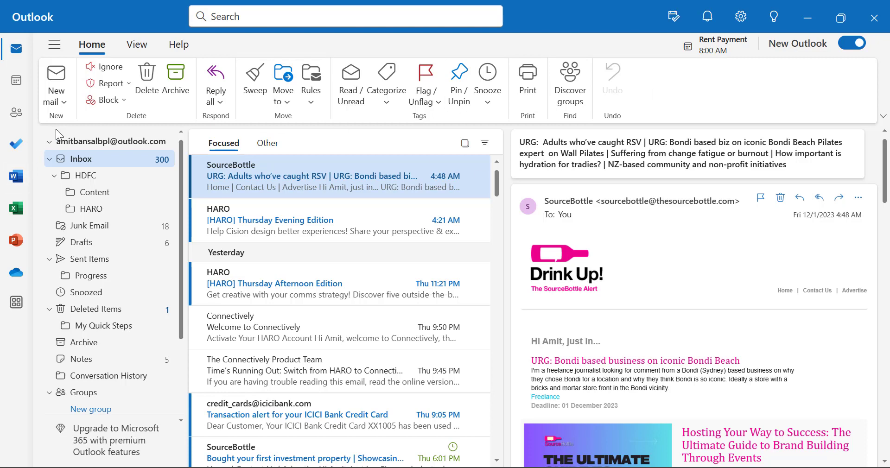
{"action": "left_click", "coordinate": [487, 80]}
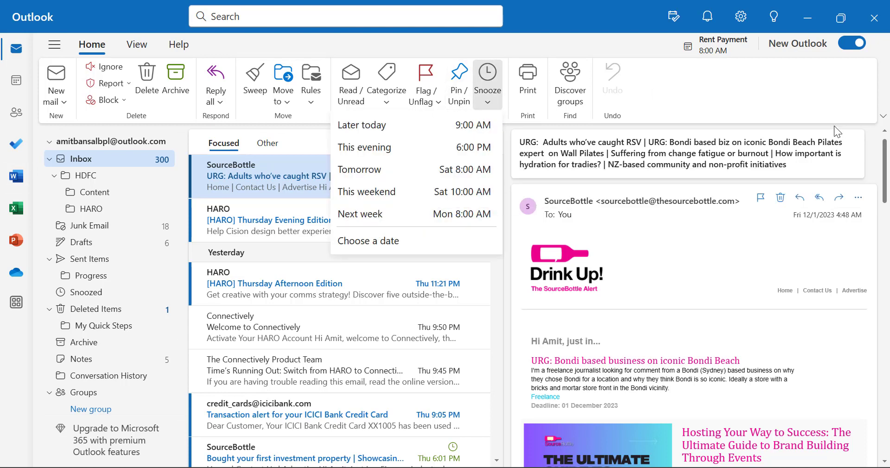
{"action": "mouse_move", "coordinate": [831, 125]}
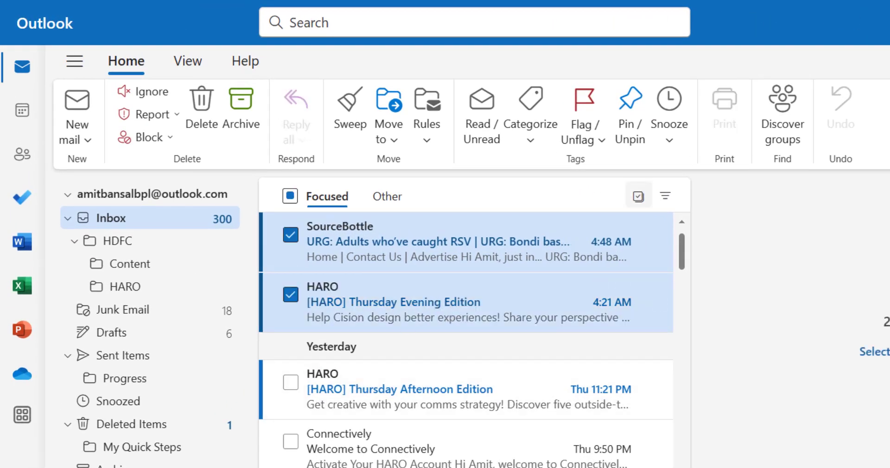
{"action": "mouse_move", "coordinate": [565, 354]}
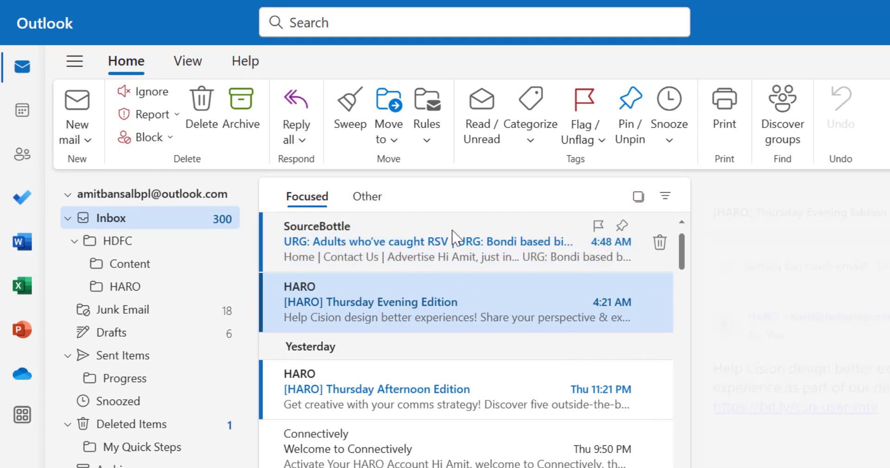
Step: Select the SourceBottle RSV email and ask to snooze it to a chosen date
{"action": "left_click", "coordinate": [398, 241]}
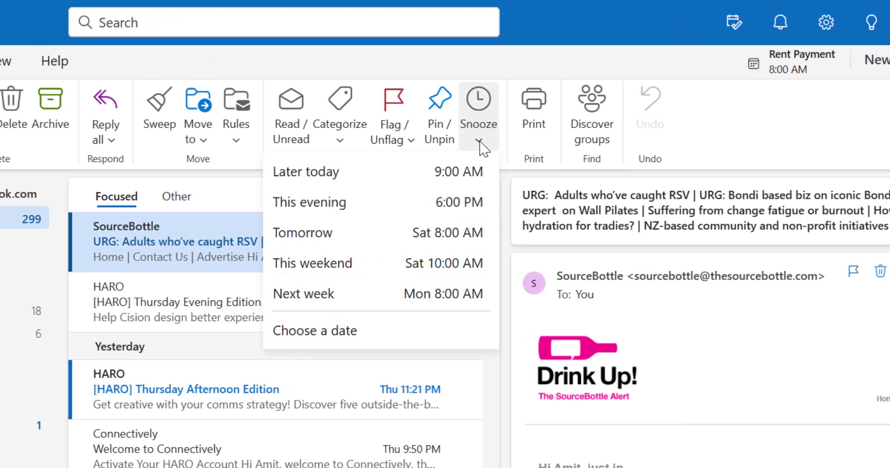
{"action": "mouse_move", "coordinate": [378, 232]}
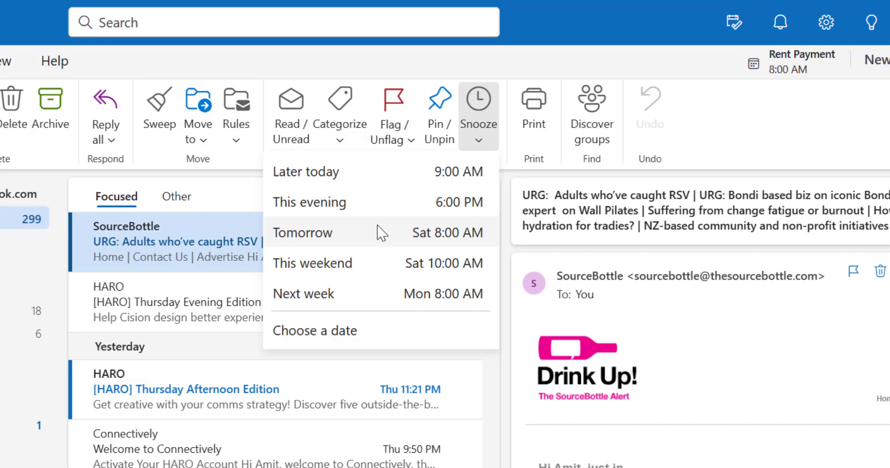
{"action": "mouse_move", "coordinate": [513, 187]}
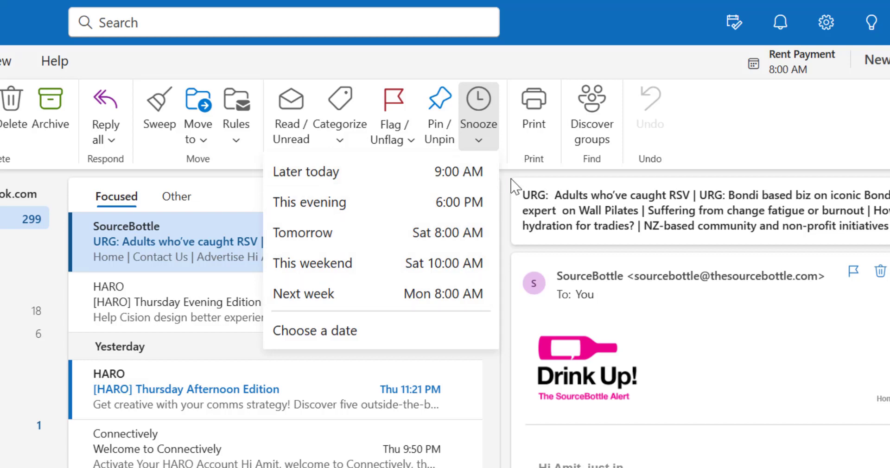
{"action": "mouse_move", "coordinate": [335, 232]}
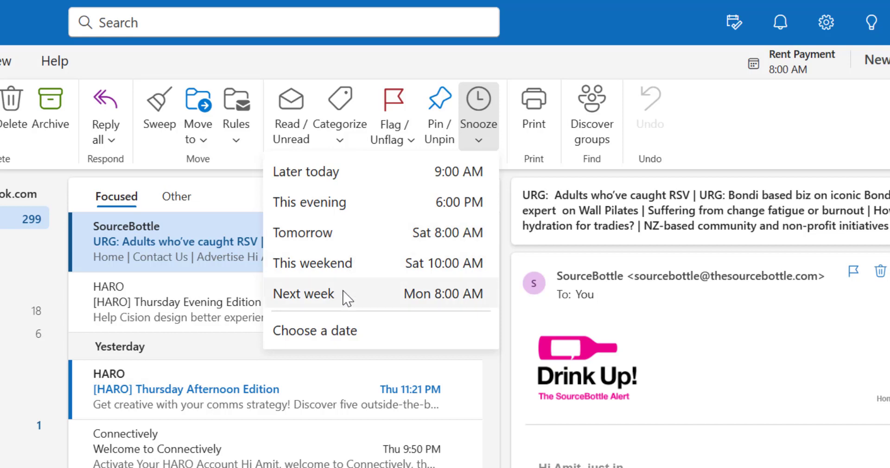
{"action": "mouse_move", "coordinate": [335, 340]}
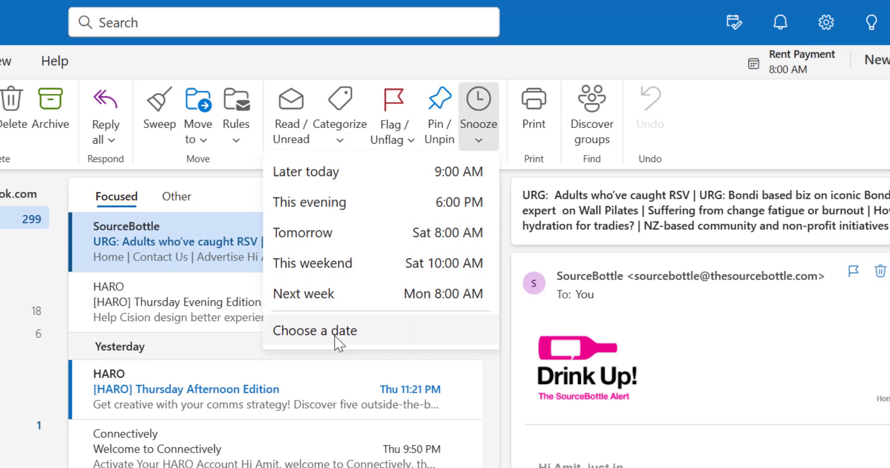
{"action": "left_click", "coordinate": [314, 330]}
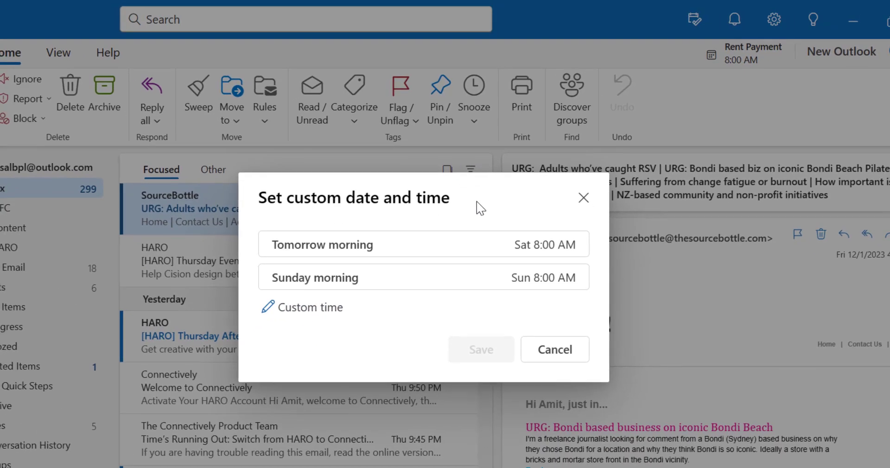
Step: Browse later months for a custom snooze time, then cancel without snoozing
{"action": "left_click", "coordinate": [310, 307]}
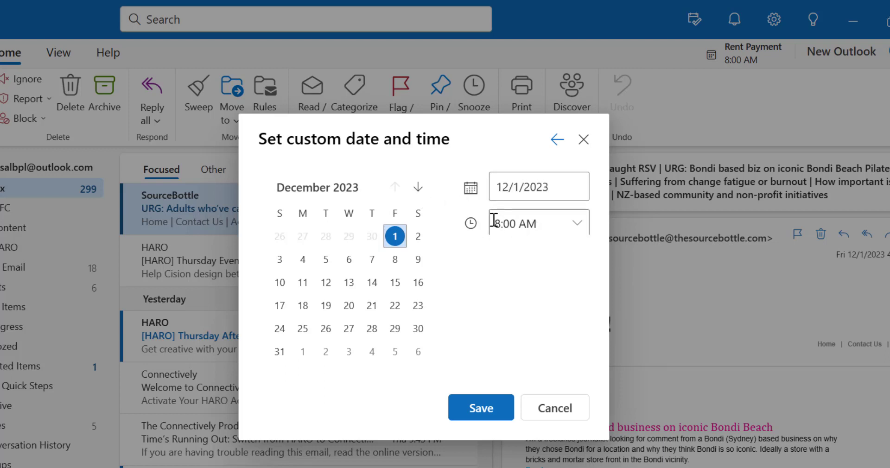
{"action": "left_click", "coordinate": [418, 187]}
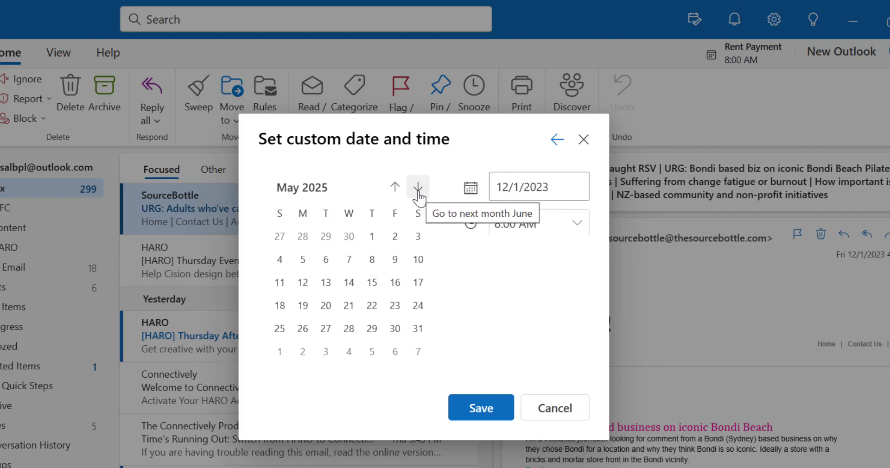
{"action": "mouse_move", "coordinate": [572, 434]}
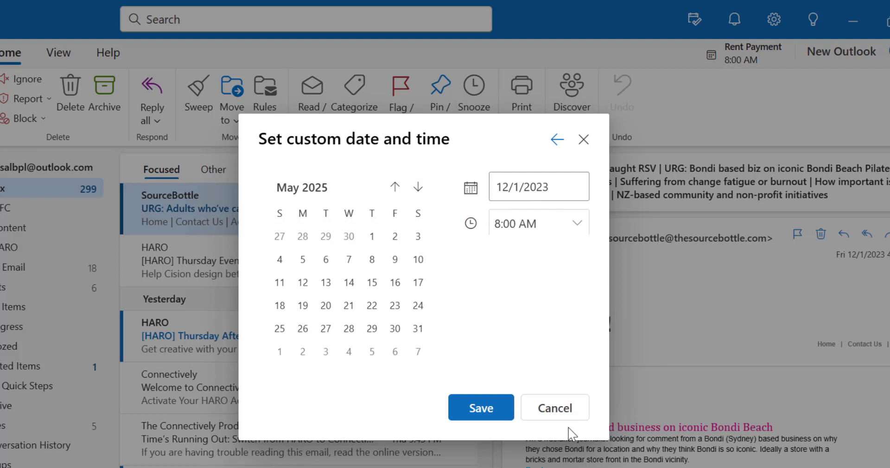
{"action": "left_click", "coordinate": [555, 408]}
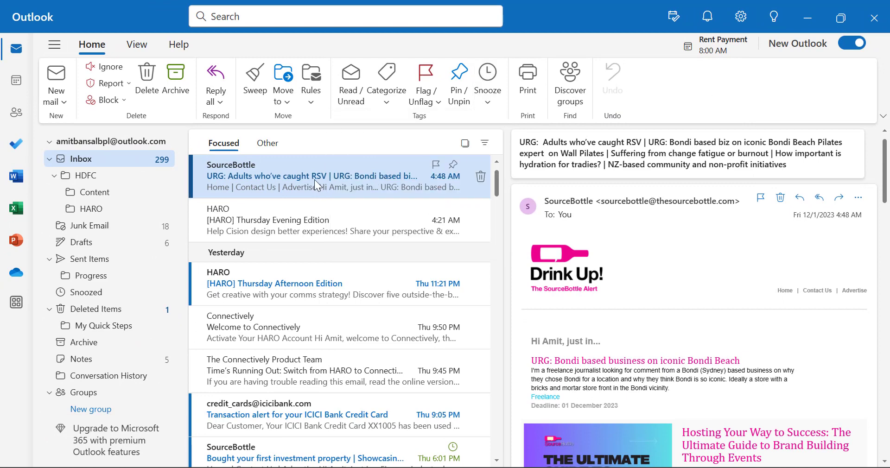
Step: Snooze the SourceBottle RSV email to a preset time, moving it to Snoozed
{"action": "left_click", "coordinate": [487, 85]}
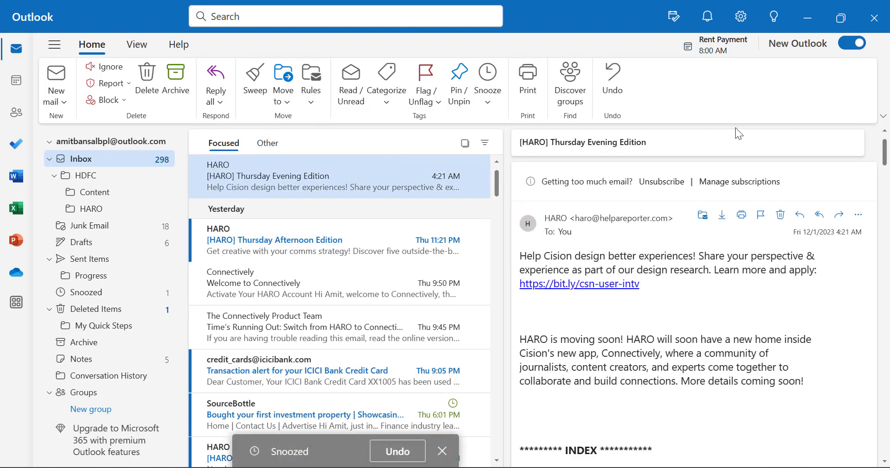
{"action": "mouse_move", "coordinate": [690, 136]}
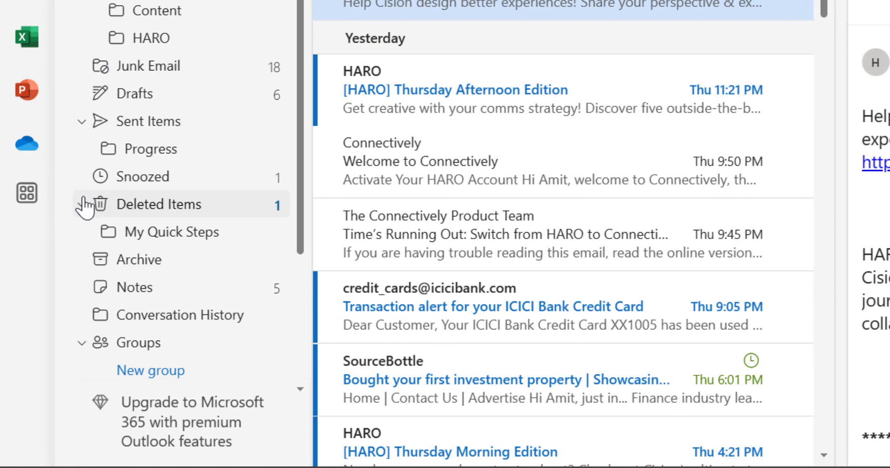
{"action": "mouse_move", "coordinate": [143, 176]}
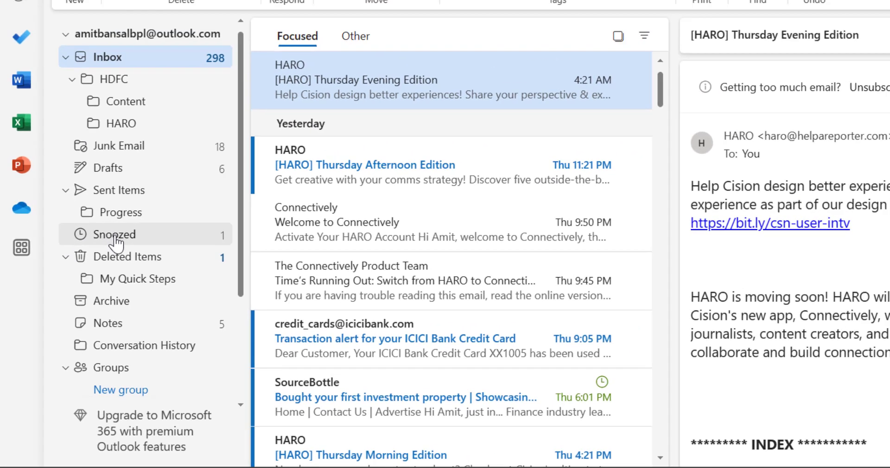
Step: Go to the Snoozed folder and read the SourceBottle RSV email there
{"action": "left_click", "coordinate": [114, 234]}
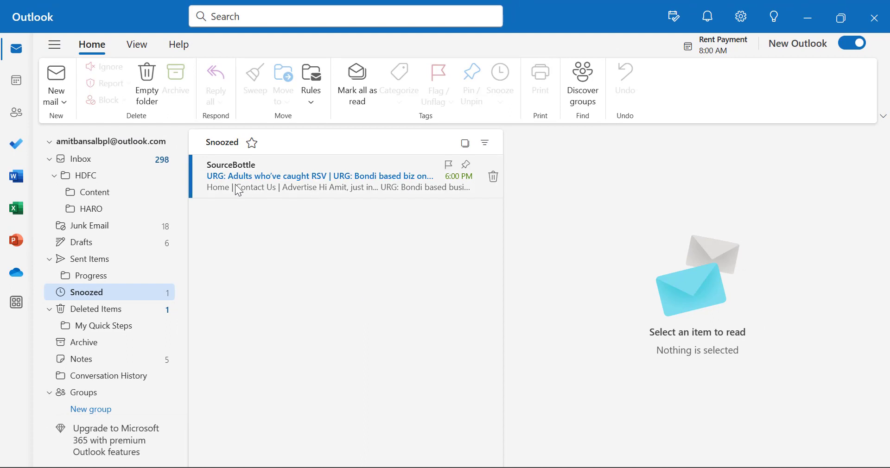
{"action": "mouse_move", "coordinate": [375, 245]}
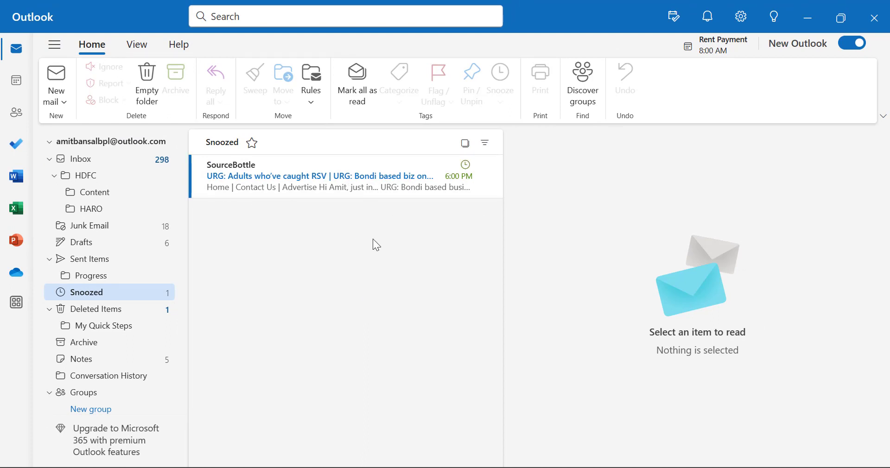
{"action": "mouse_move", "coordinate": [352, 305]}
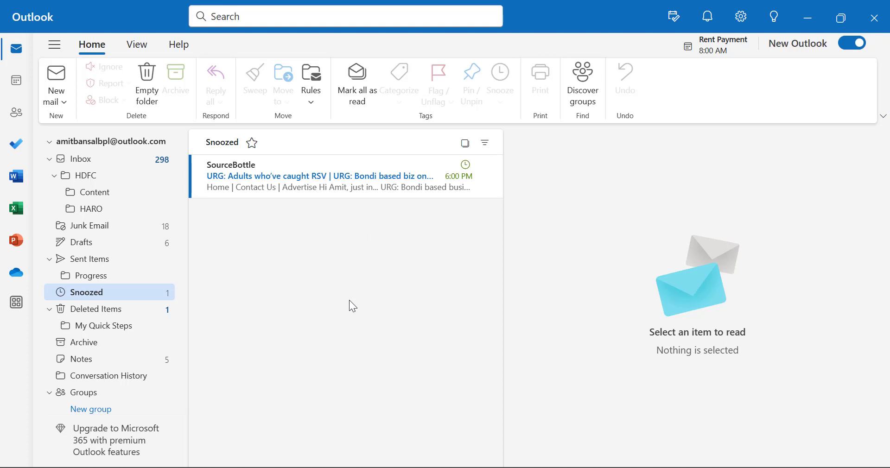
{"action": "mouse_move", "coordinate": [346, 196]}
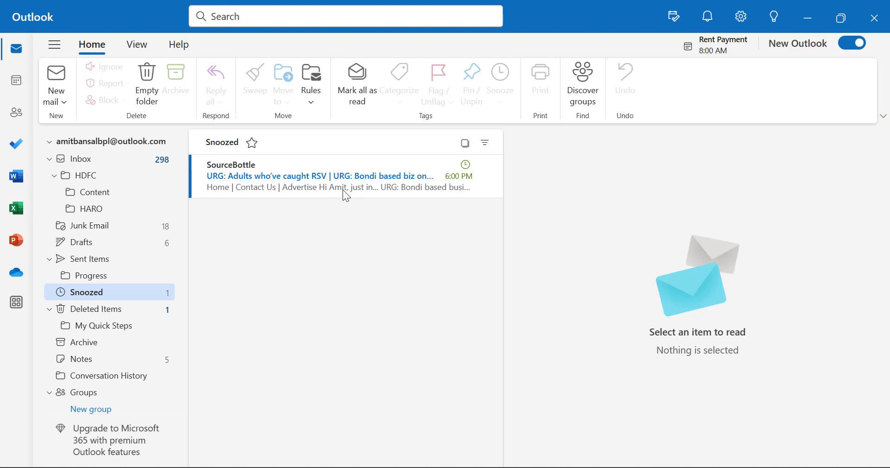
{"action": "left_click", "coordinate": [318, 177]}
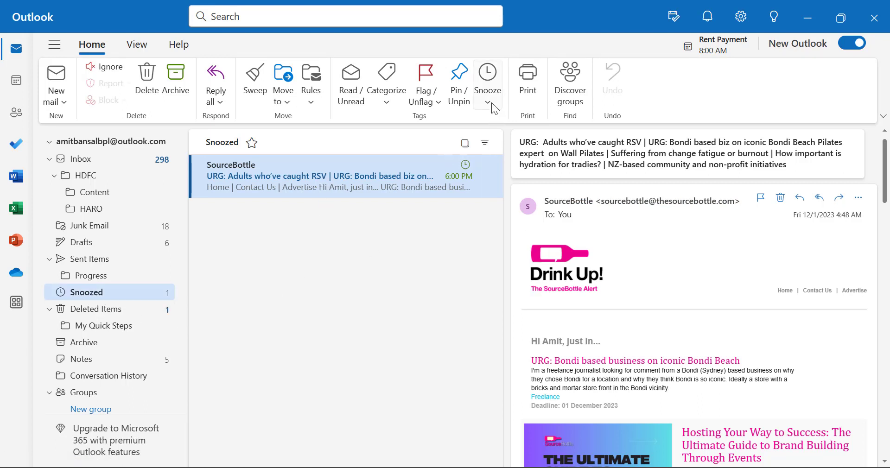
Step: Unsnooze the RSV email and return to the inbox, where it tops the 299 messages
{"action": "left_click", "coordinate": [487, 77]}
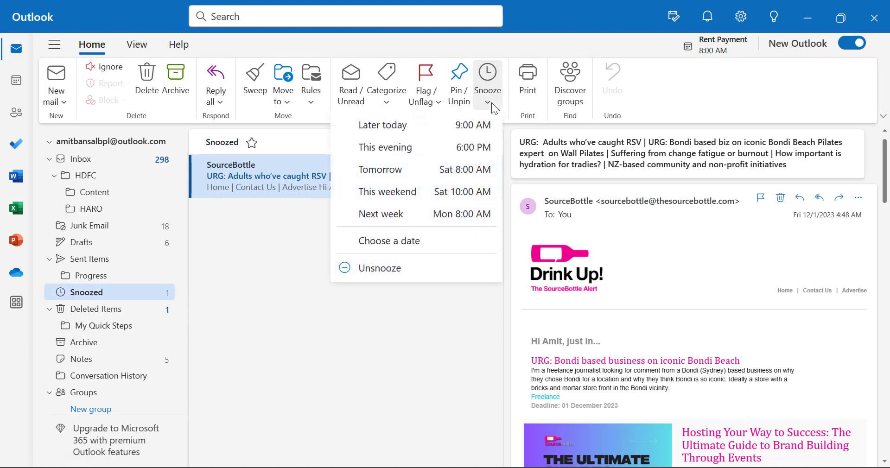
{"action": "mouse_move", "coordinate": [379, 268]}
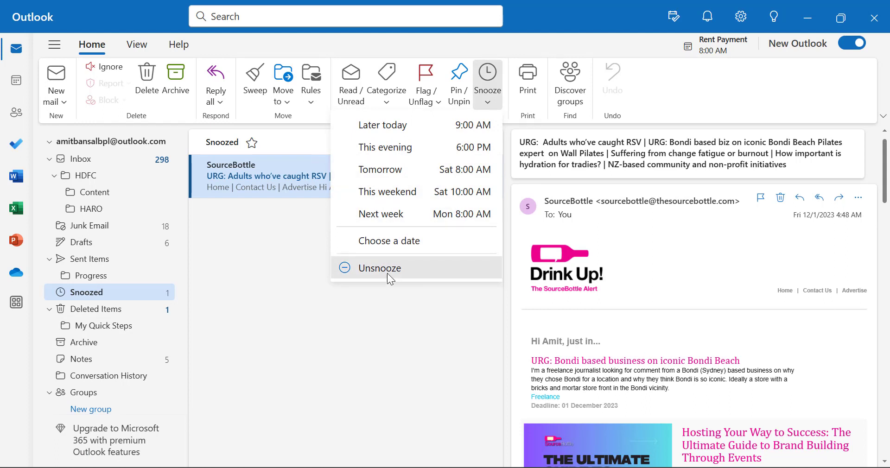
{"action": "left_click", "coordinate": [379, 268]}
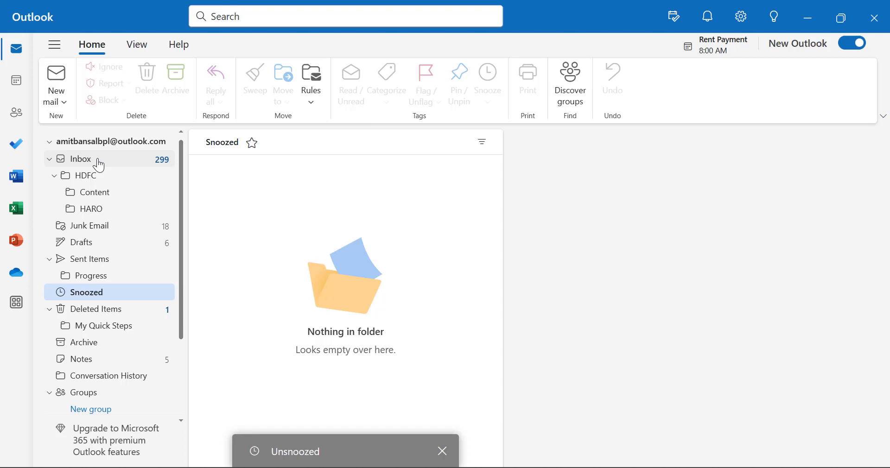
{"action": "left_click", "coordinate": [80, 159]}
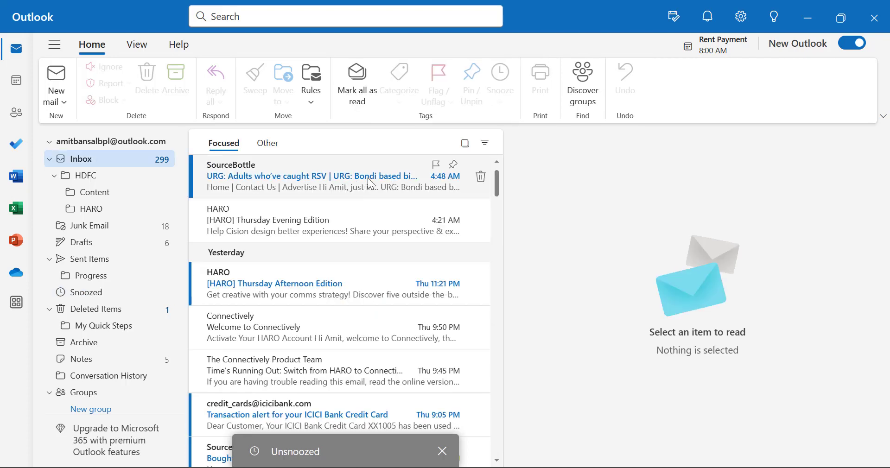